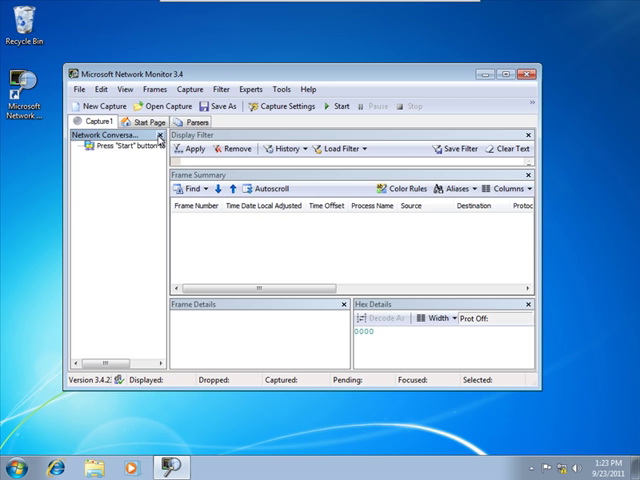
Close the Network Conversations pane and maximize the Network Monitor window
{"action": "left_click", "coordinate": [158, 133]}
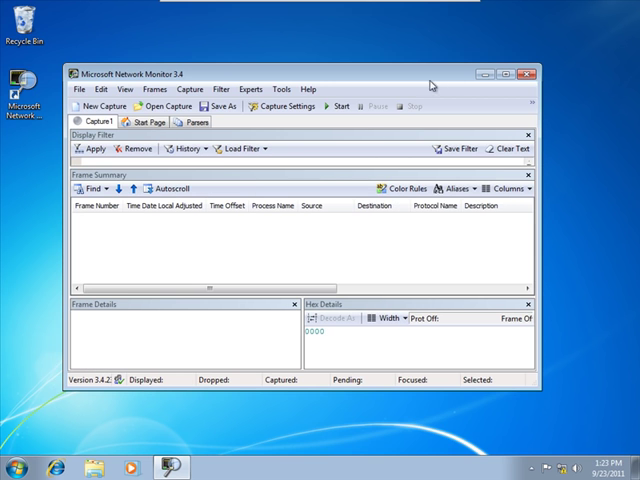
{"action": "left_click", "coordinate": [513, 73]}
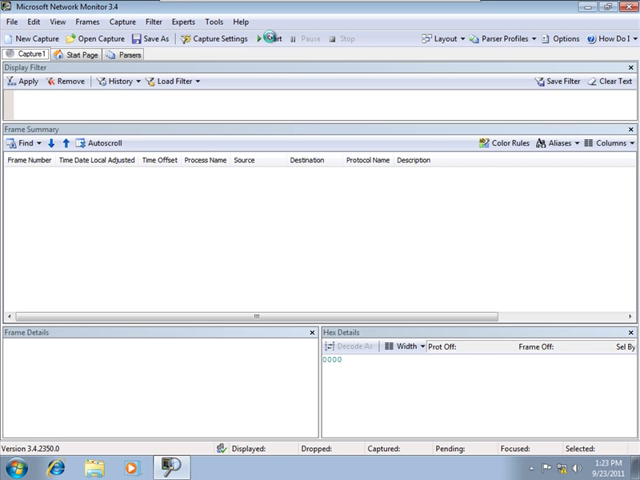
Start a live capture on Capture1 from the toolbar
{"action": "left_click", "coordinate": [271, 38]}
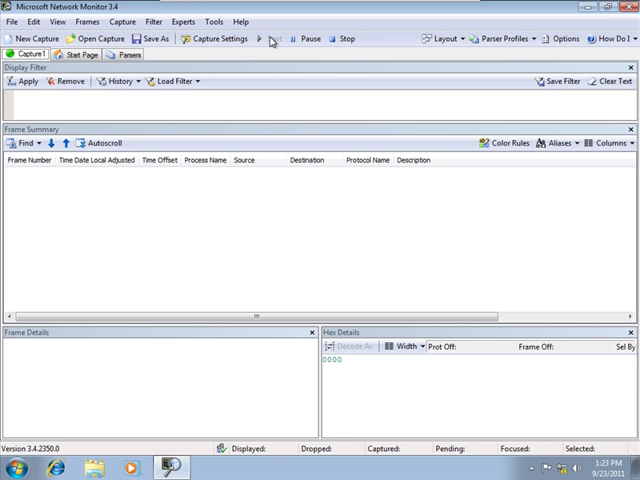
{"action": "left_click", "coordinate": [276, 38]}
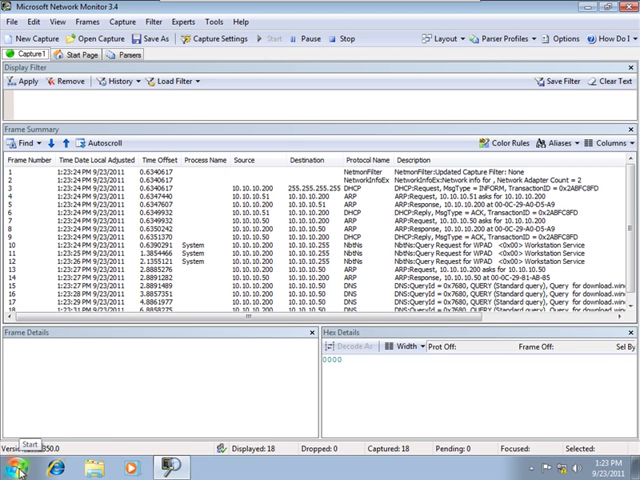
Open Command Prompt via Start search and change to the root of drive C
{"action": "left_click", "coordinate": [15, 467]}
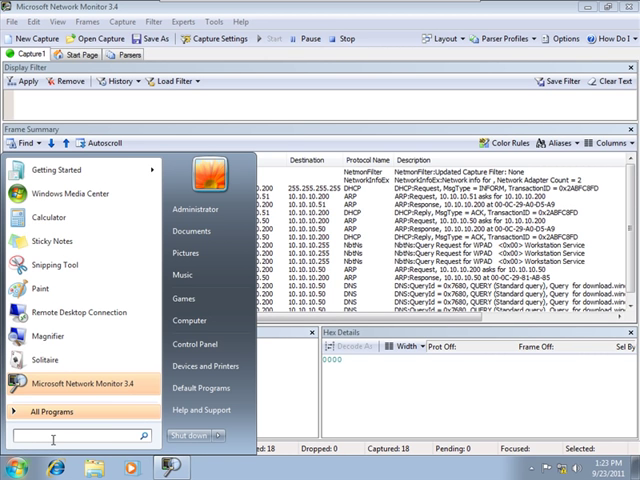
{"action": "type", "text": "cmd"}
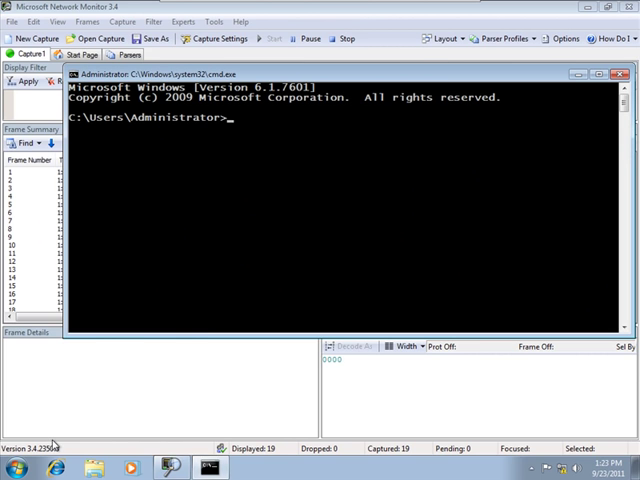
{"action": "type", "text": "cd \\"}
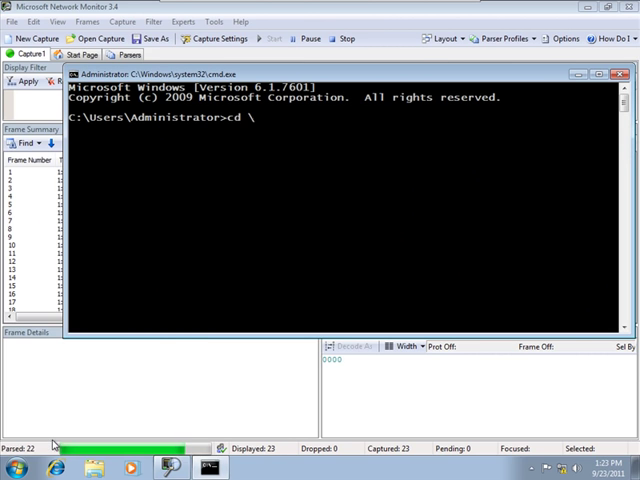
{"action": "key", "text": "Return"}
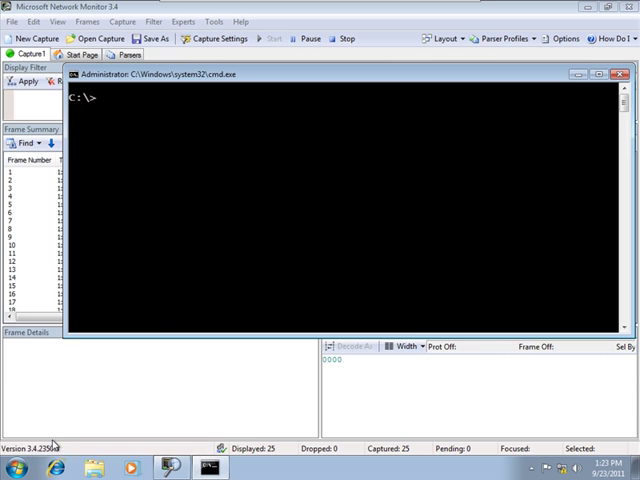
Ping wbcdc2.wiredbraincoffee.com
{"action": "type", "text": "ping"}
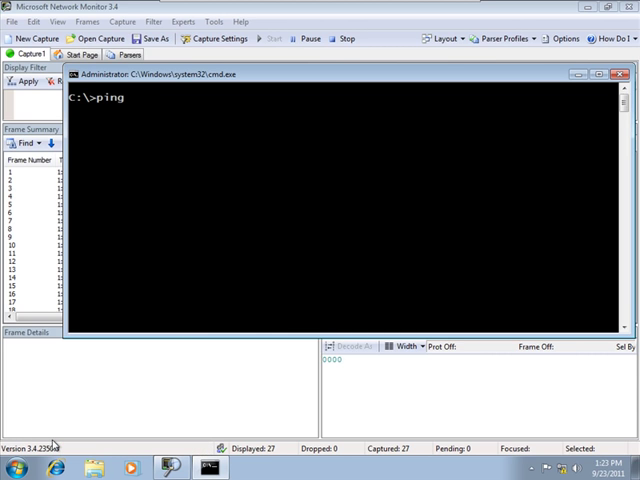
{"action": "type", "text": "wbcdc"}
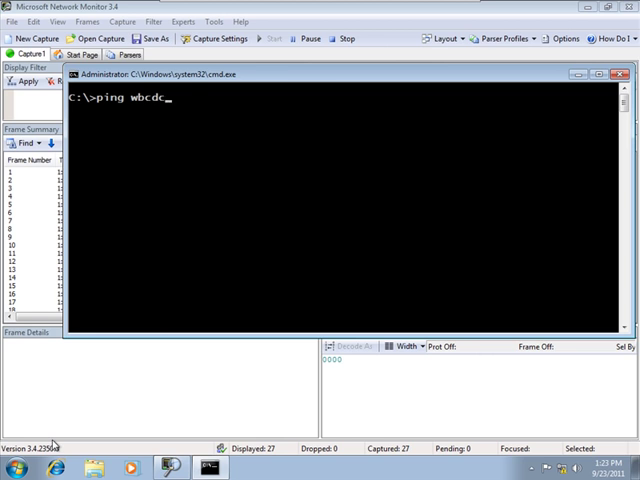
{"action": "type", "text": "2.w"}
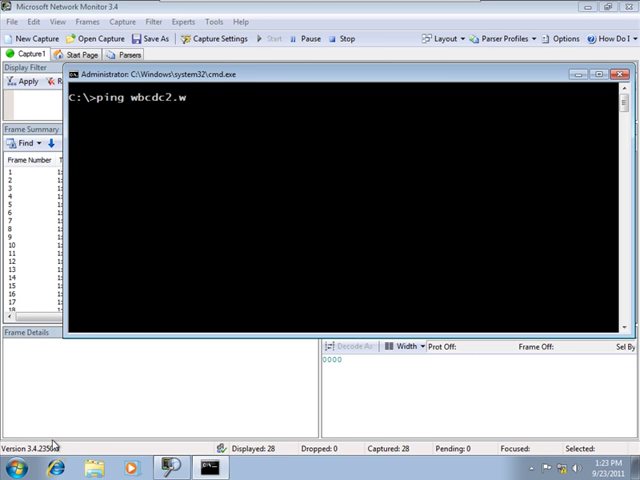
{"action": "type", "text": "iredbraincoff"}
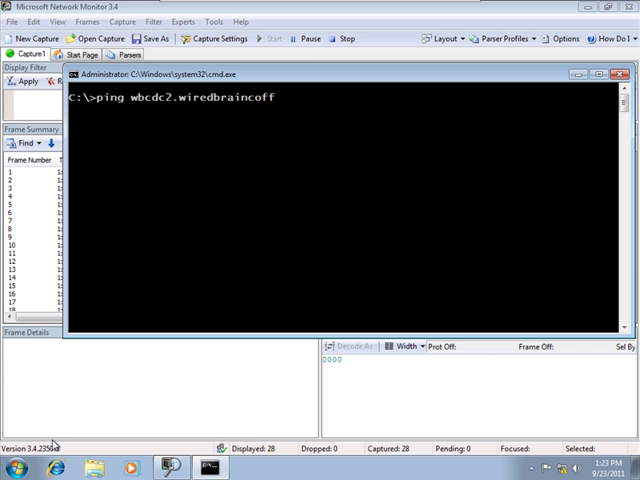
{"action": "type", "text": "ee.com"}
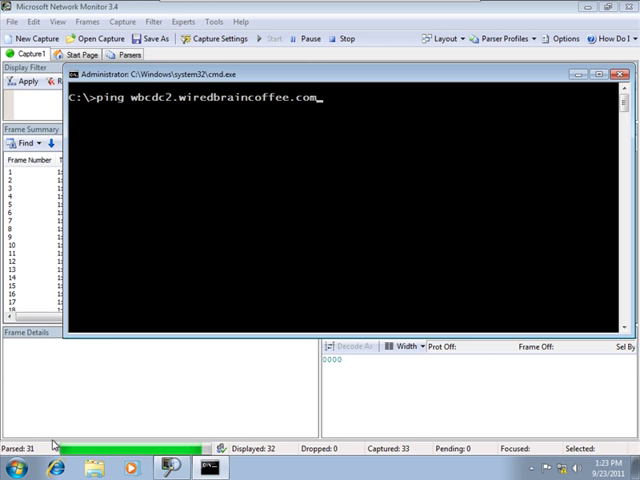
{"action": "key", "text": "Return"}
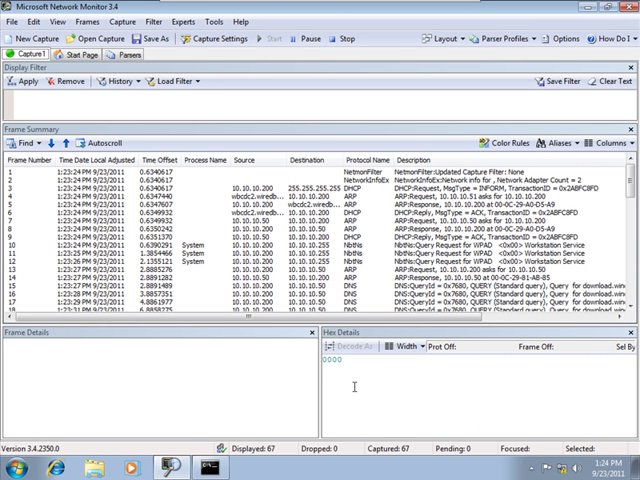
{"action": "scroll", "scroll_direction": "down", "scroll_amount": 3}
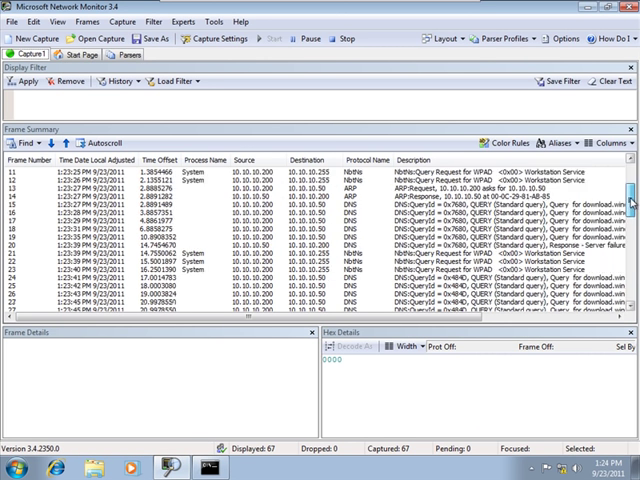
{"action": "scroll", "scroll_direction": "down", "scroll_amount": 3}
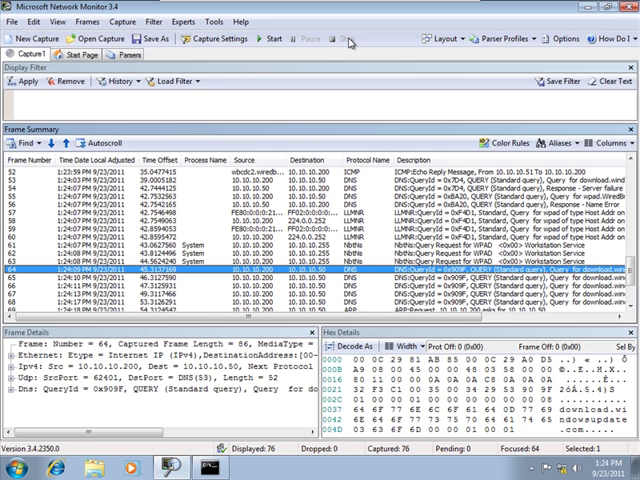
{"action": "scroll", "scroll_direction": "down", "scroll_amount": 3}
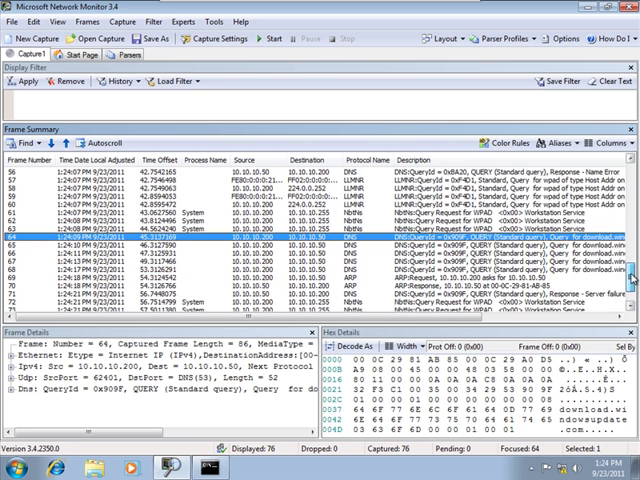
{"action": "scroll", "scroll_direction": "down", "scroll_amount": 3}
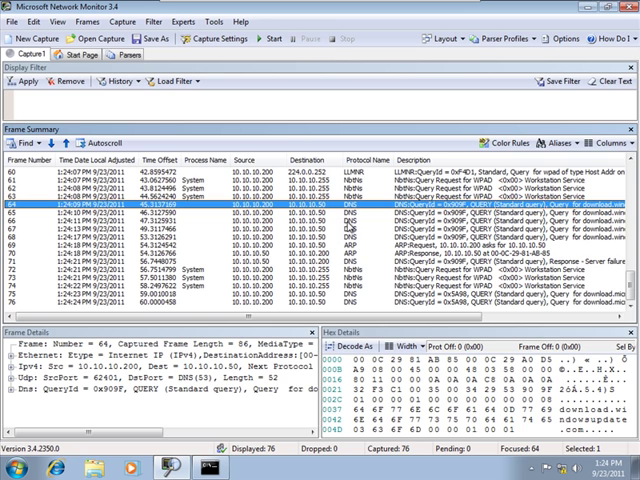
{"action": "mouse_move", "coordinate": [393, 302]}
{"action": "type", "text": ".Protocol."}
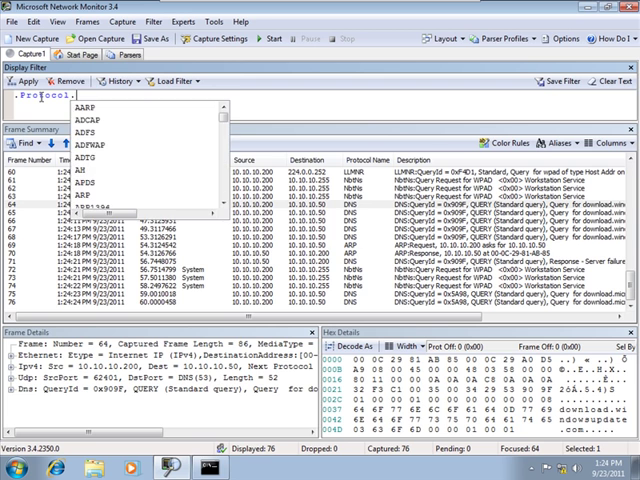
Apply the .Protocol.DNS display filter and scroll through the 30 DNS frames
{"action": "type", "text": "DNS"}
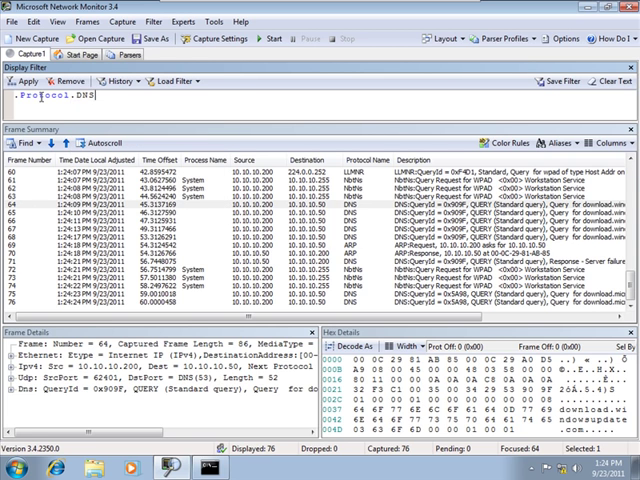
{"action": "left_click", "coordinate": [22, 81]}
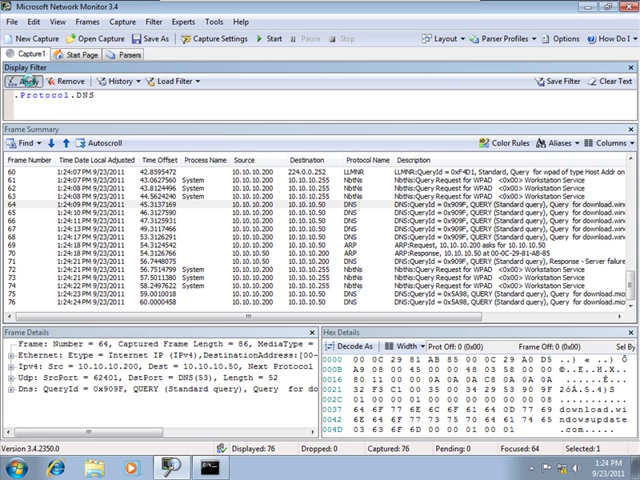
{"action": "left_click", "coordinate": [27, 81]}
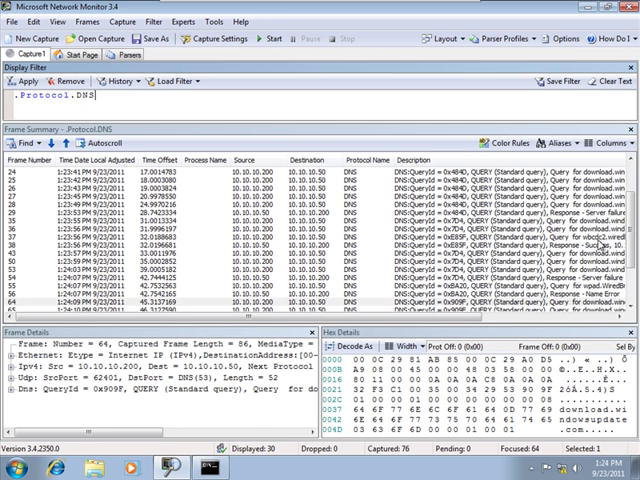
{"action": "scroll", "scroll_direction": "down", "scroll_amount": 3}
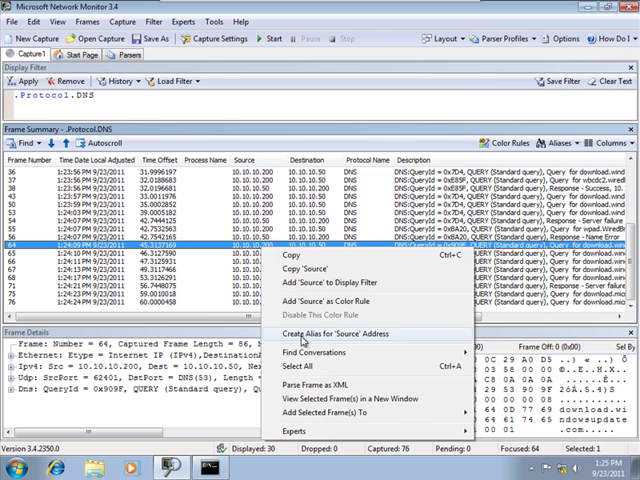
Create the alias 'Client' for source address 10.10.10.200
{"action": "left_click", "coordinate": [327, 333]}
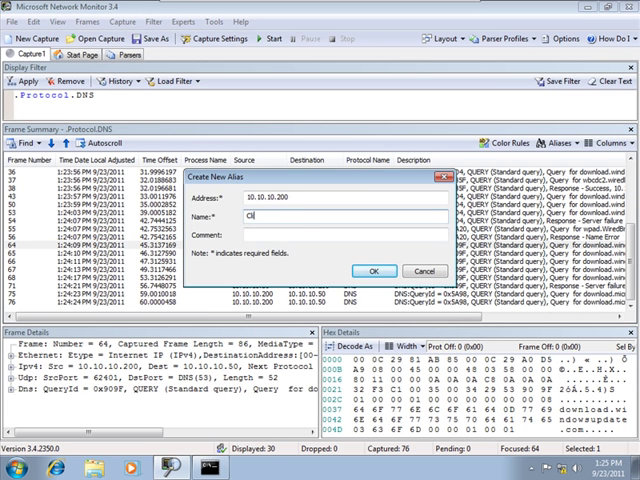
{"action": "left_click", "coordinate": [373, 271]}
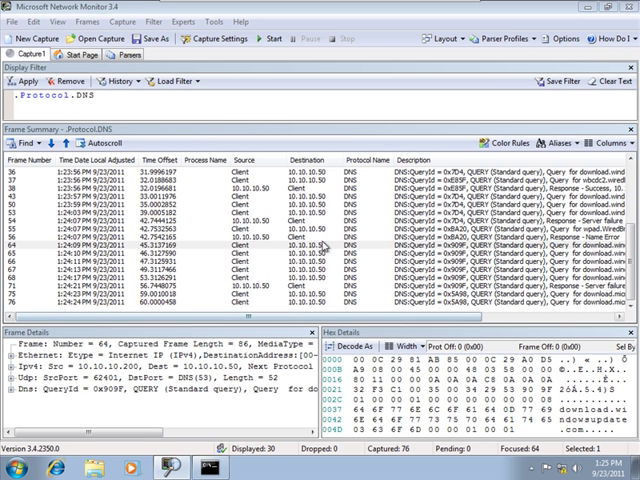
Create the alias 'DNS' for source address 10.10.10.50 from frame 56
{"action": "right_click", "coordinate": [260, 241]}
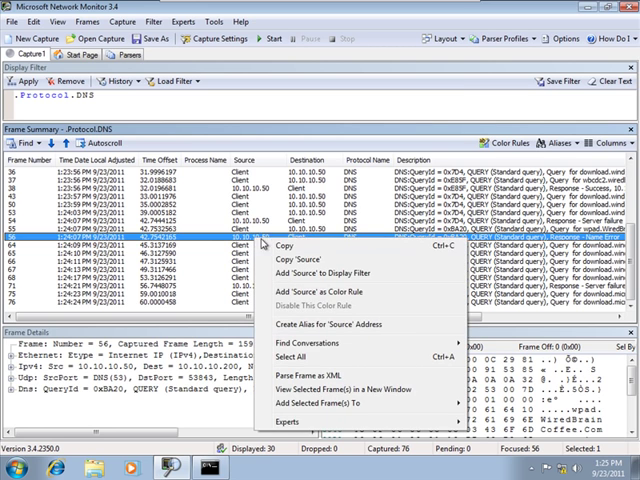
{"action": "left_click", "coordinate": [322, 324]}
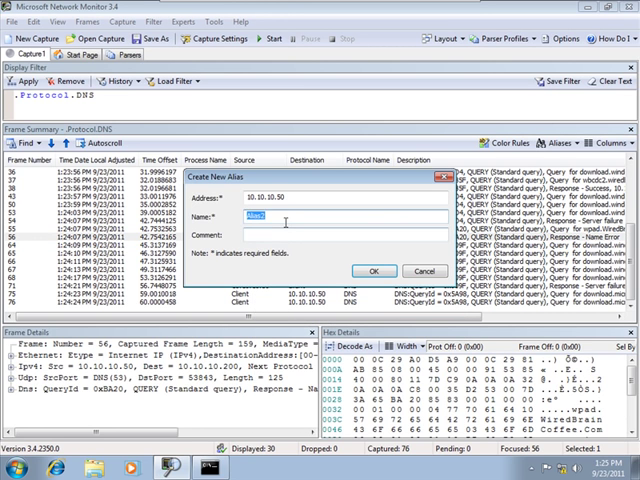
{"action": "type", "text": "DNS"}
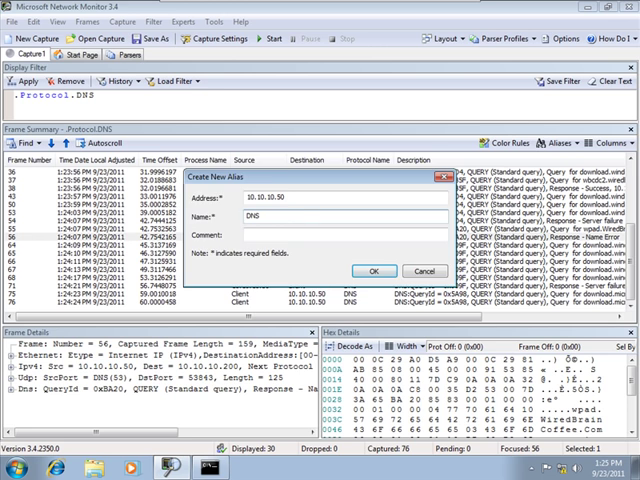
{"action": "left_click", "coordinate": [373, 271]}
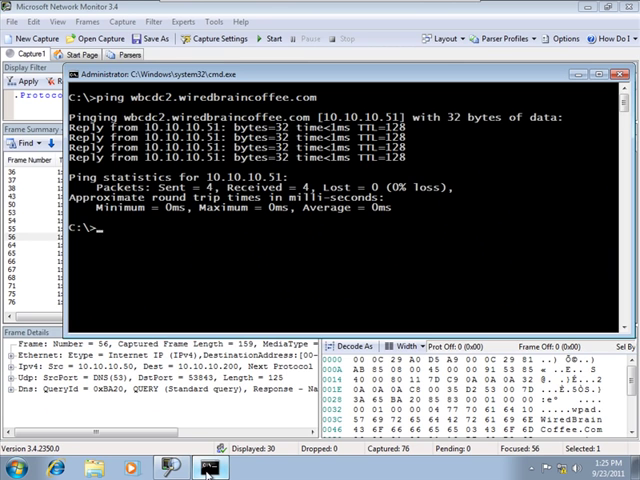
Run ipconfig /all and scroll to confirm 10.10.10.200 with DNS server 10.10.10.50
{"action": "type", "text": "ipconfig"}
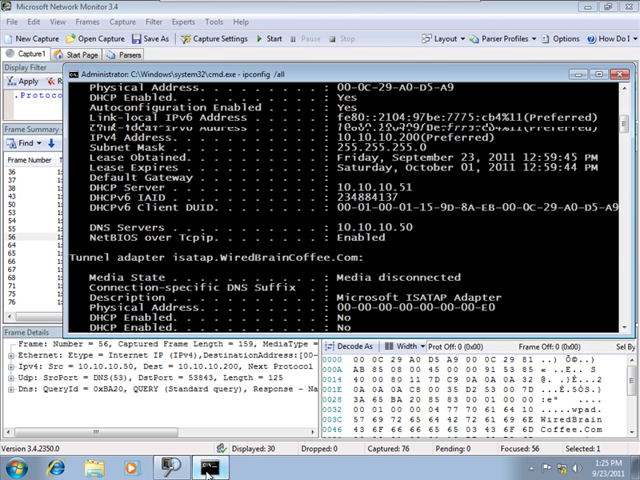
{"action": "scroll", "scroll_direction": "up", "scroll_amount": 3}
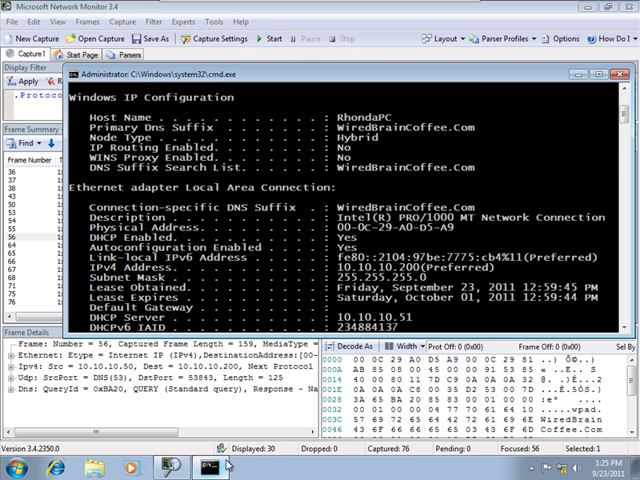
{"action": "scroll", "scroll_direction": "down", "scroll_amount": 3}
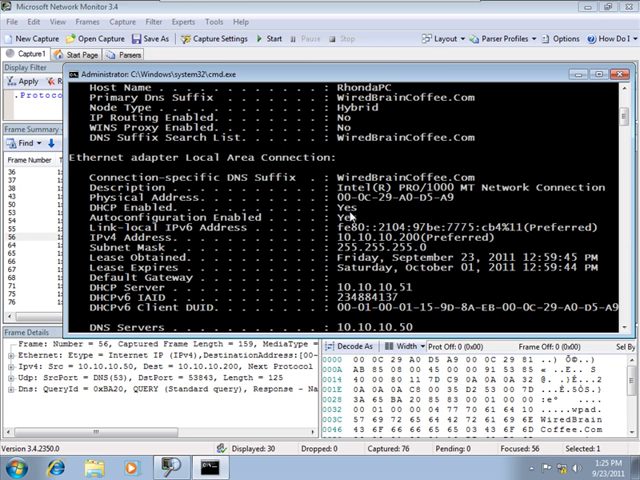
{"action": "scroll", "scroll_direction": "down", "scroll_amount": 3}
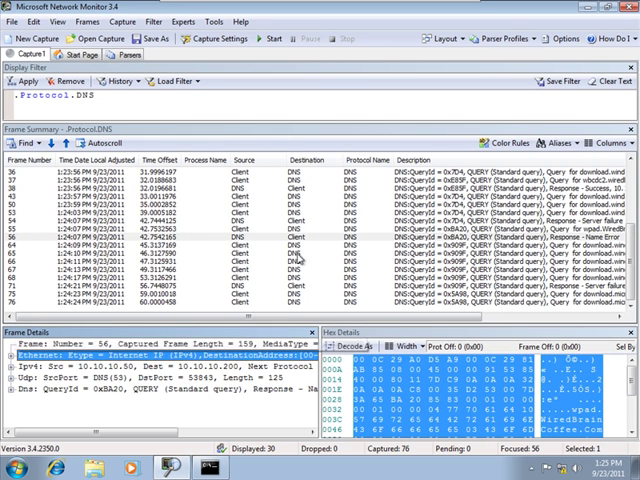
Return to Network Monitor's DNS-filtered list and select a DNS query frame
{"action": "left_click", "coordinate": [200, 237]}
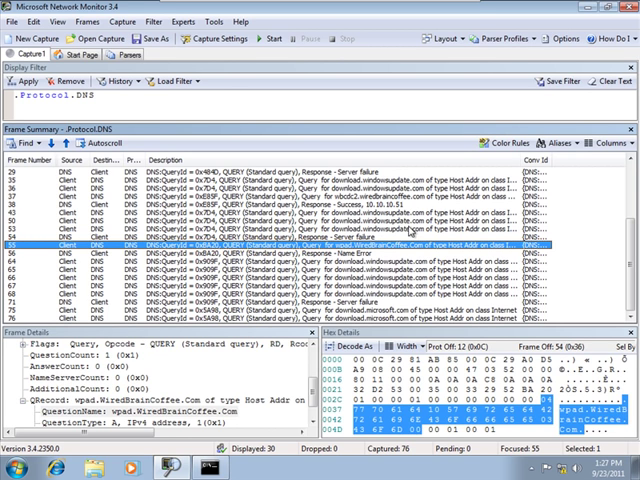
{"action": "mouse_move", "coordinate": [370, 298]}
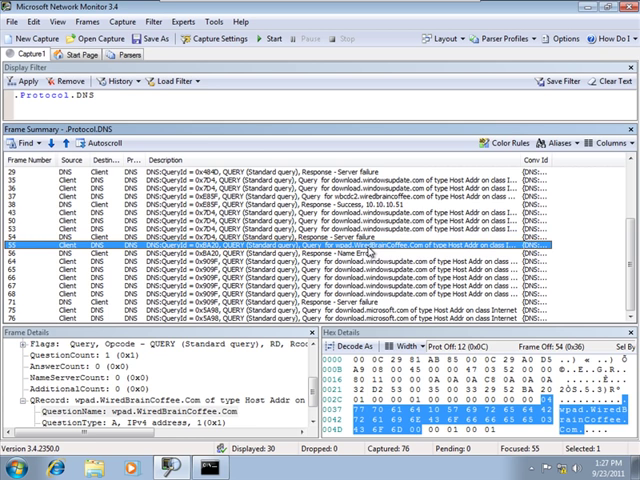
{"action": "scroll", "scroll_direction": "up", "scroll_amount": 3}
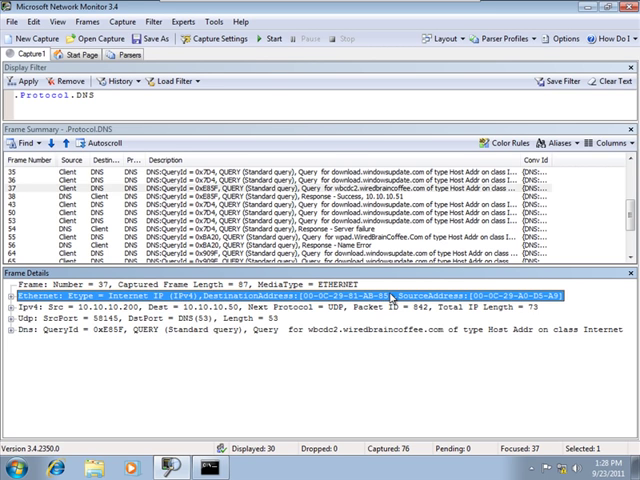
{"action": "mouse_move", "coordinate": [465, 298]}
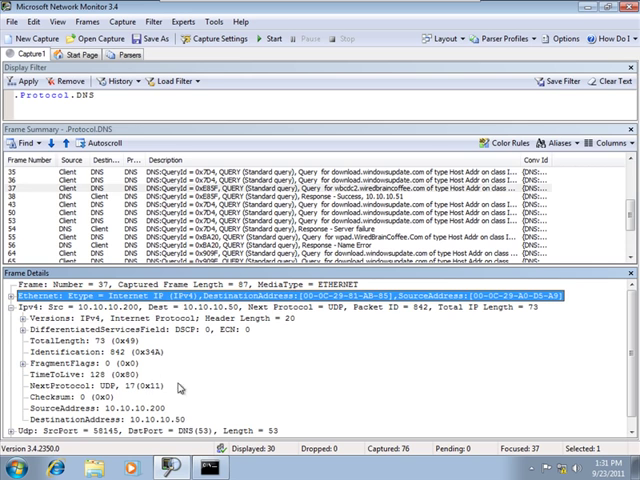
{"action": "left_click", "coordinate": [90, 386]}
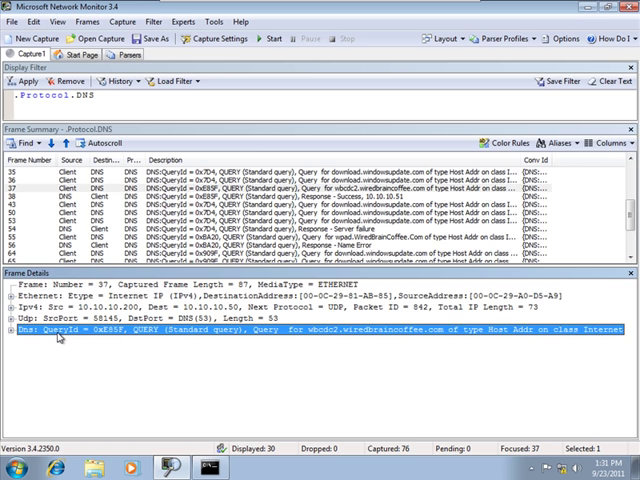
Expand frame 37's Dns node to show the wbcdc2.wiredbraincoffee.com query
{"action": "left_click", "coordinate": [14, 327]}
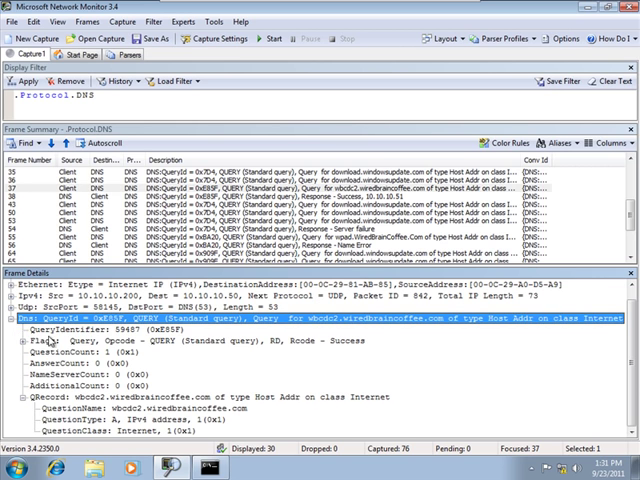
{"action": "left_click", "coordinate": [80, 353]}
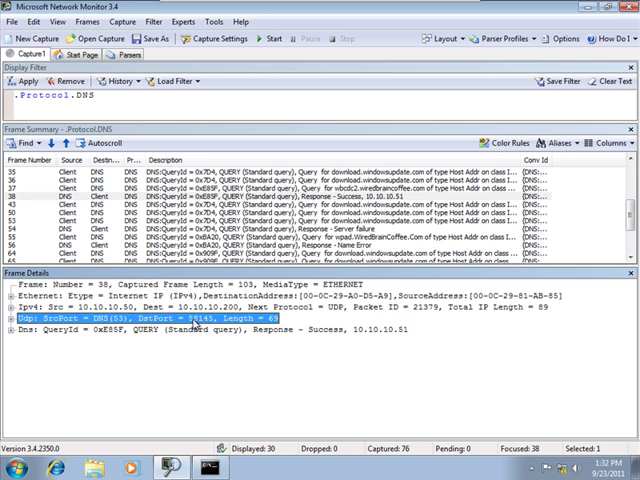
Expand frame 38's DNS question and answer records, scrolling to IP address 10.10.10.51
{"action": "left_click", "coordinate": [200, 330]}
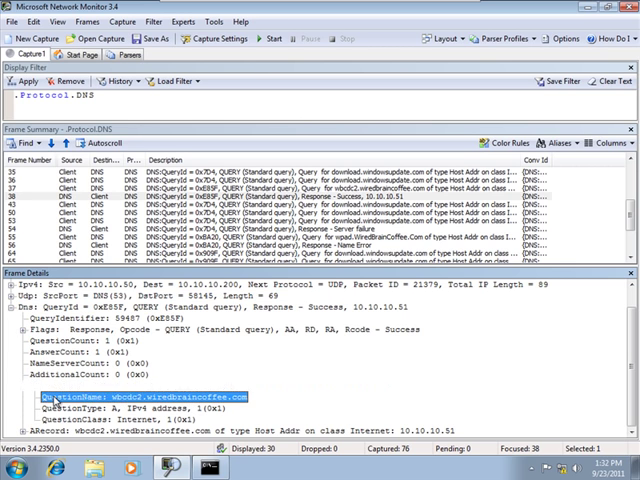
{"action": "left_click", "coordinate": [22, 385]}
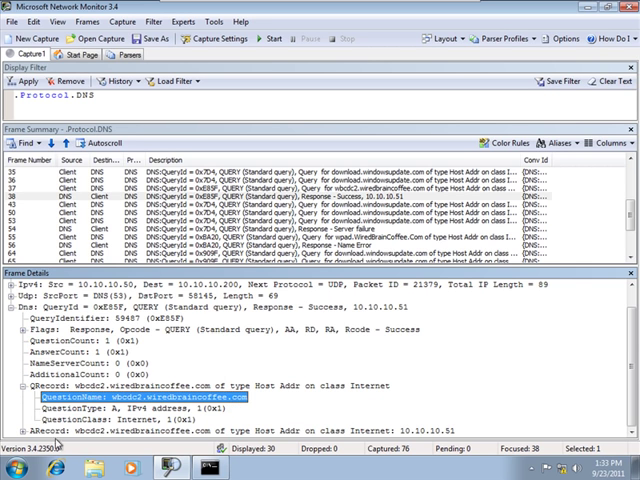
{"action": "scroll", "scroll_direction": "down", "scroll_amount": 3}
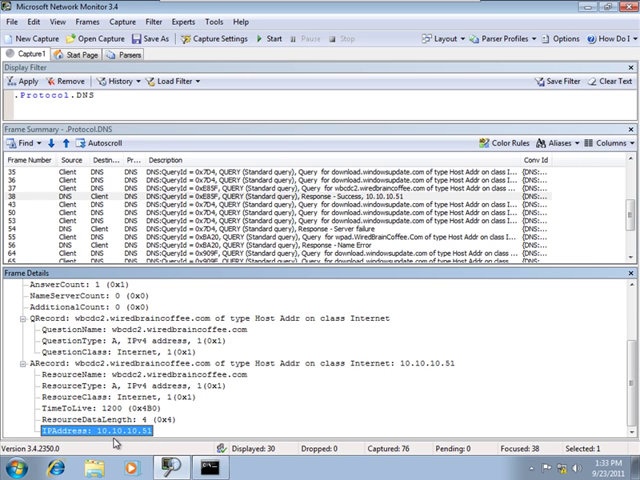
{"action": "mouse_move", "coordinate": [143, 438]}
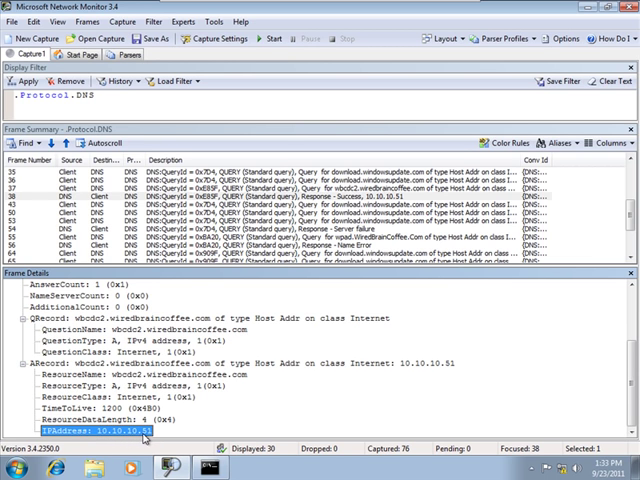
{"action": "mouse_move", "coordinate": [330, 391]}
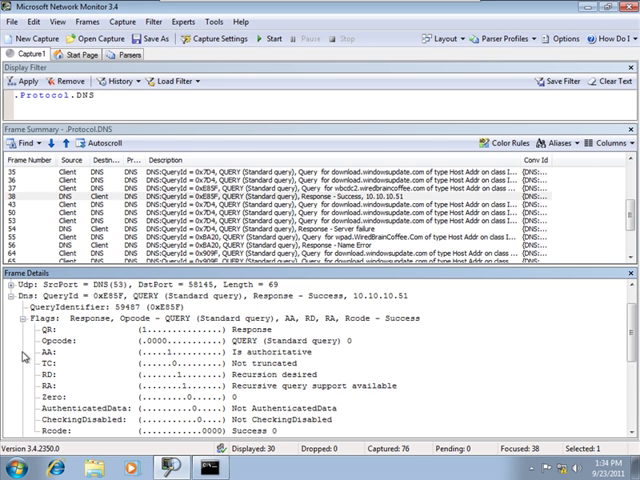
{"action": "mouse_move", "coordinate": [40, 357]}
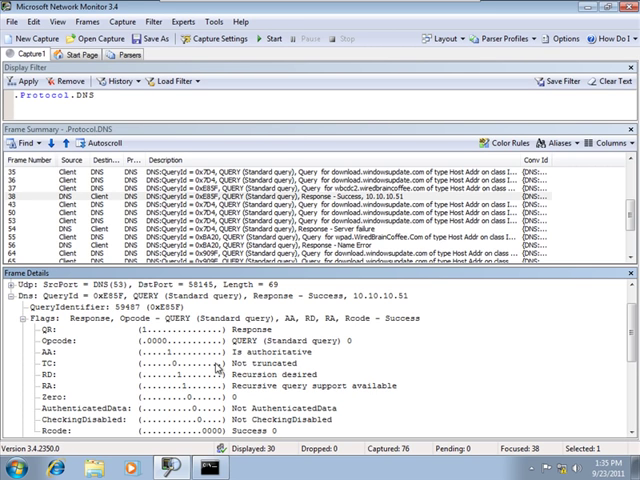
{"action": "mouse_move", "coordinate": [218, 369]}
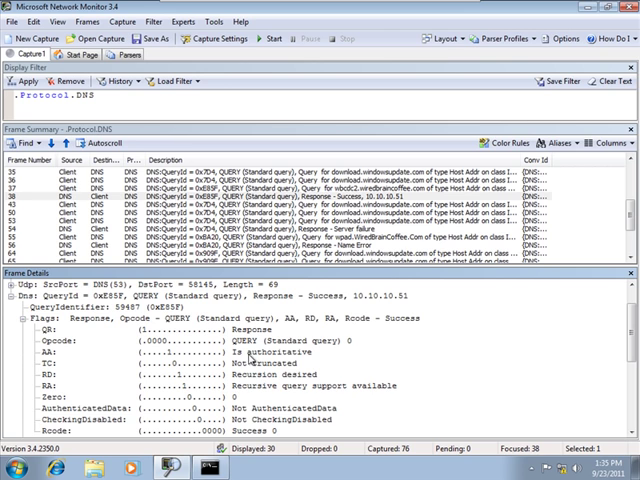
{"action": "mouse_move", "coordinate": [345, 362]}
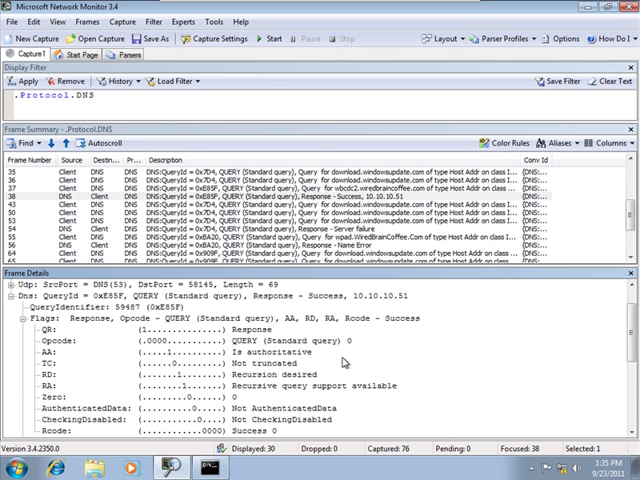